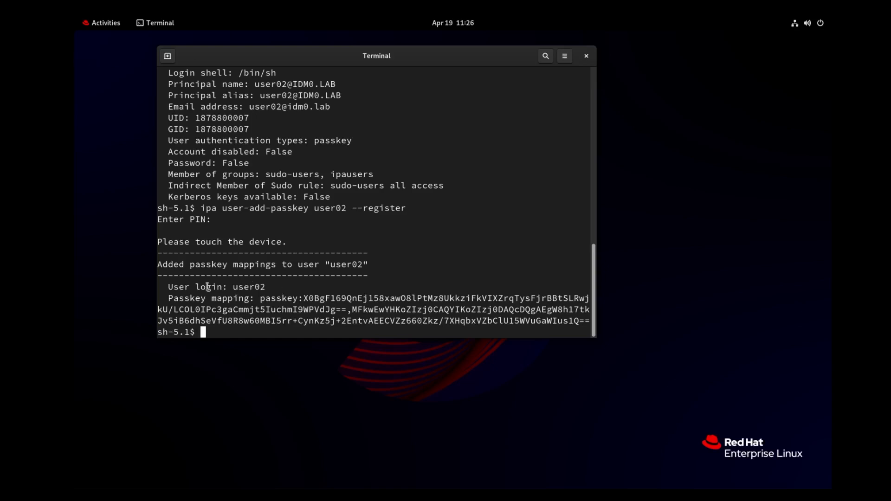
Select the output text from 'User login: user02' through the passkey mapping lines
left_click_drag(205, 286, 404, 324)
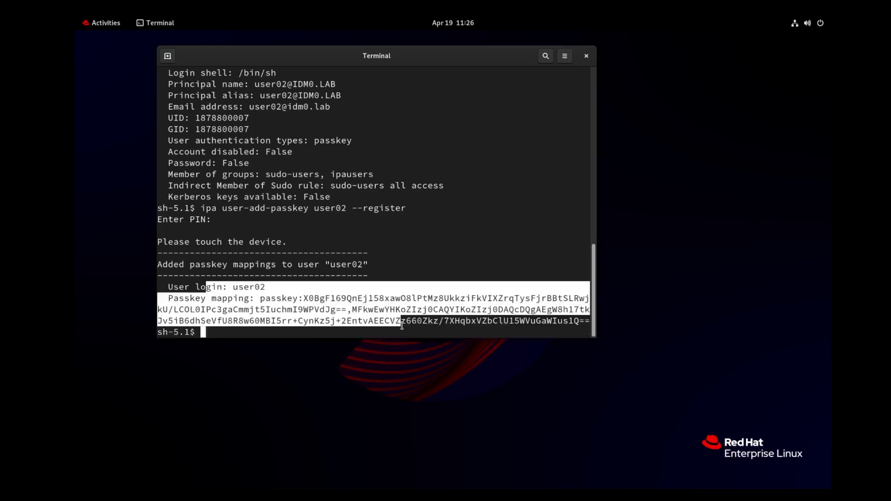